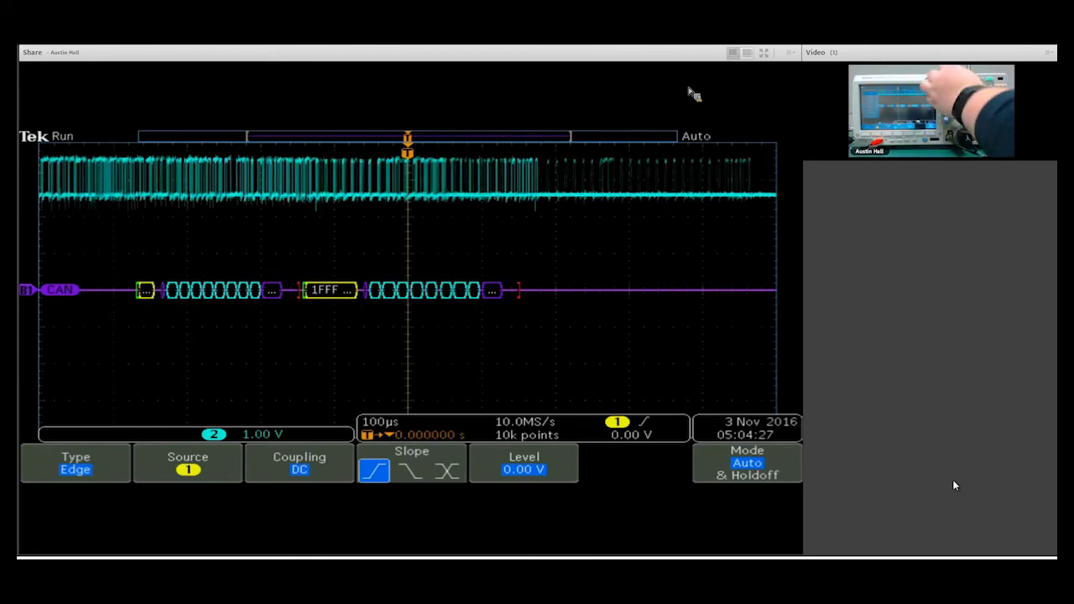
# - Set the trigger type to Bus with source B1 (CAN), triggering on Start of Frame
pyautogui.click(75, 462)
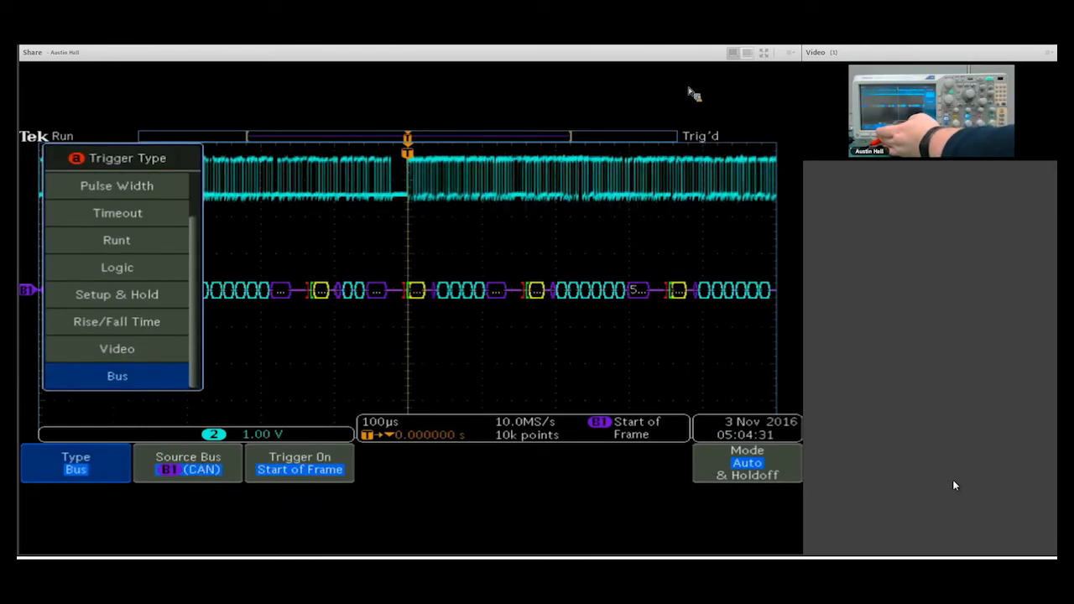
pyautogui.click(188, 462)
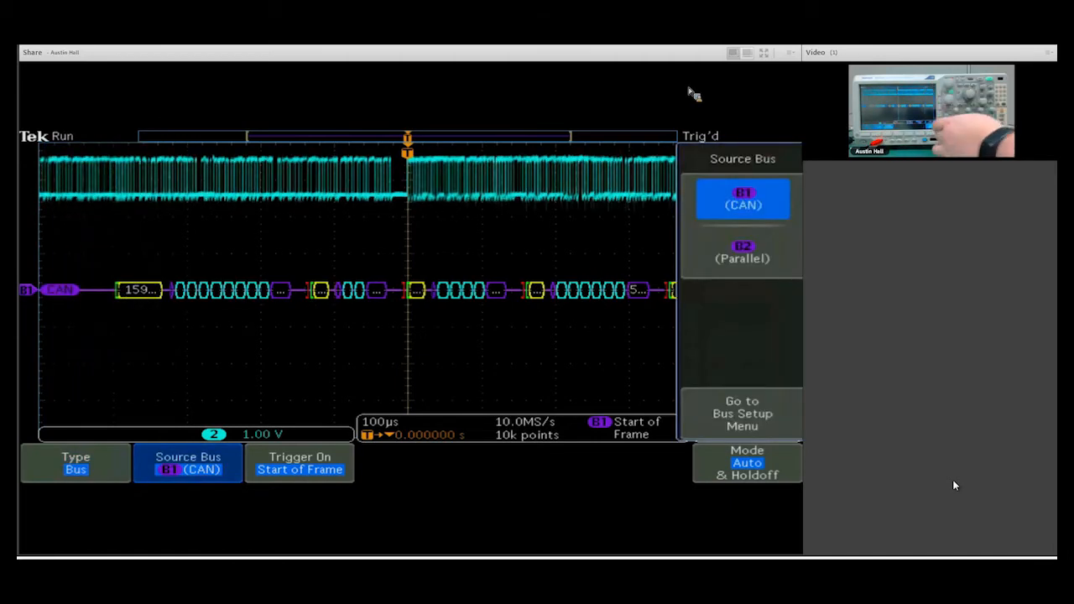